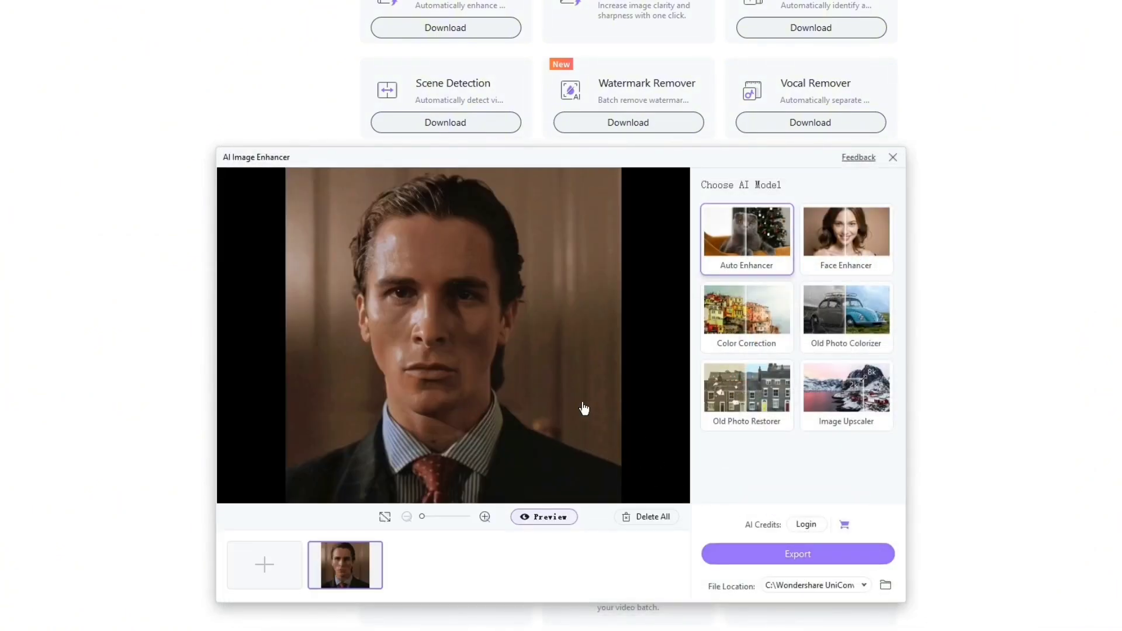
pyautogui.moveTo(747, 239)
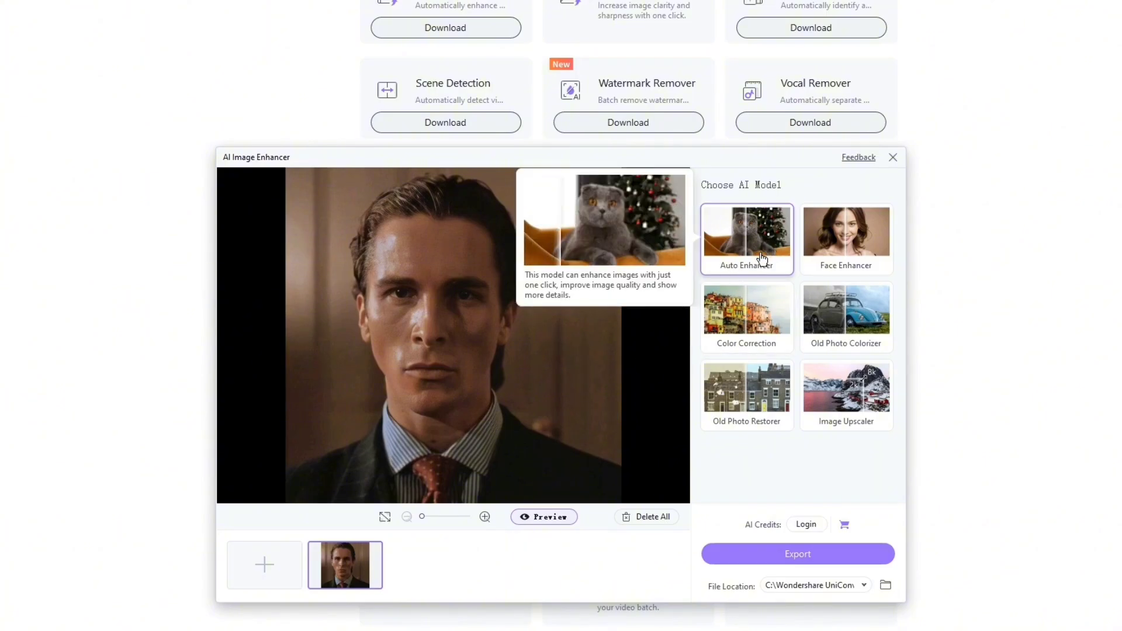
# Step: Choose the Auto Enhancer model and preview it on the portrait photo
pyautogui.click(549, 516)
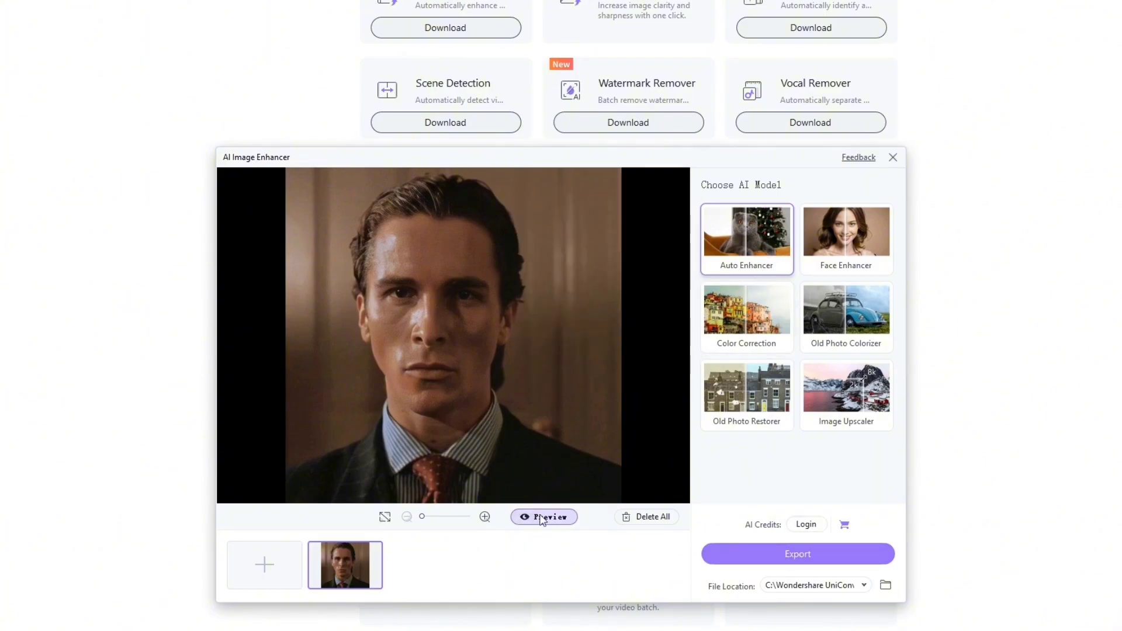
pyautogui.click(550, 517)
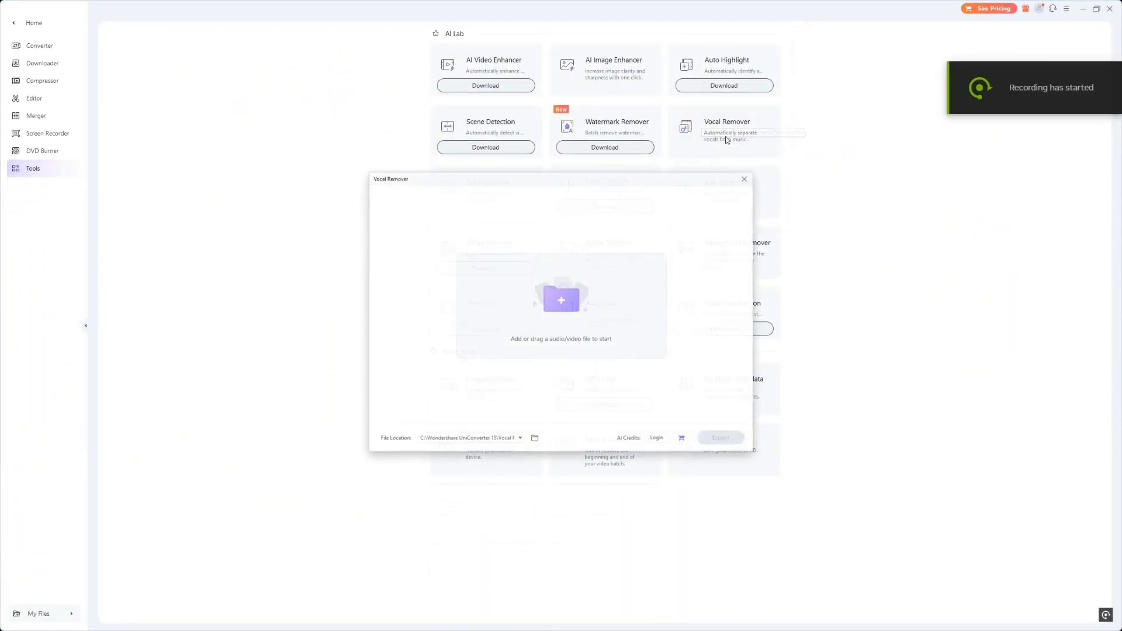
# Step: Load song.mp3 into Vocal Remover, dismiss the analysis notice and play the separated music track
pyautogui.click(561, 301)
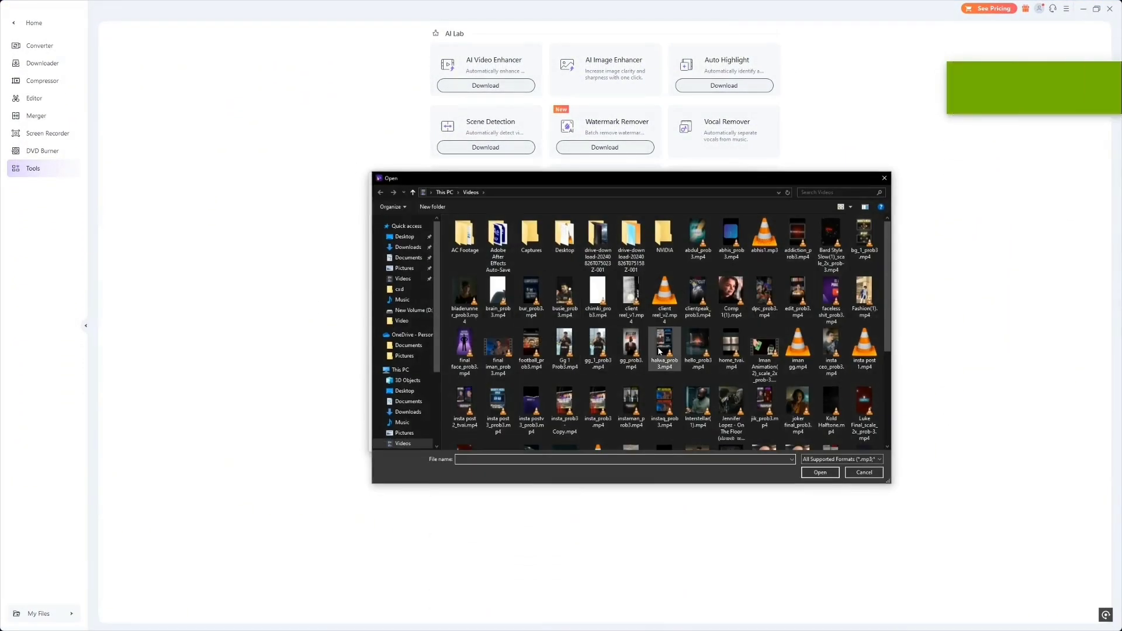
pyautogui.scroll(-3)
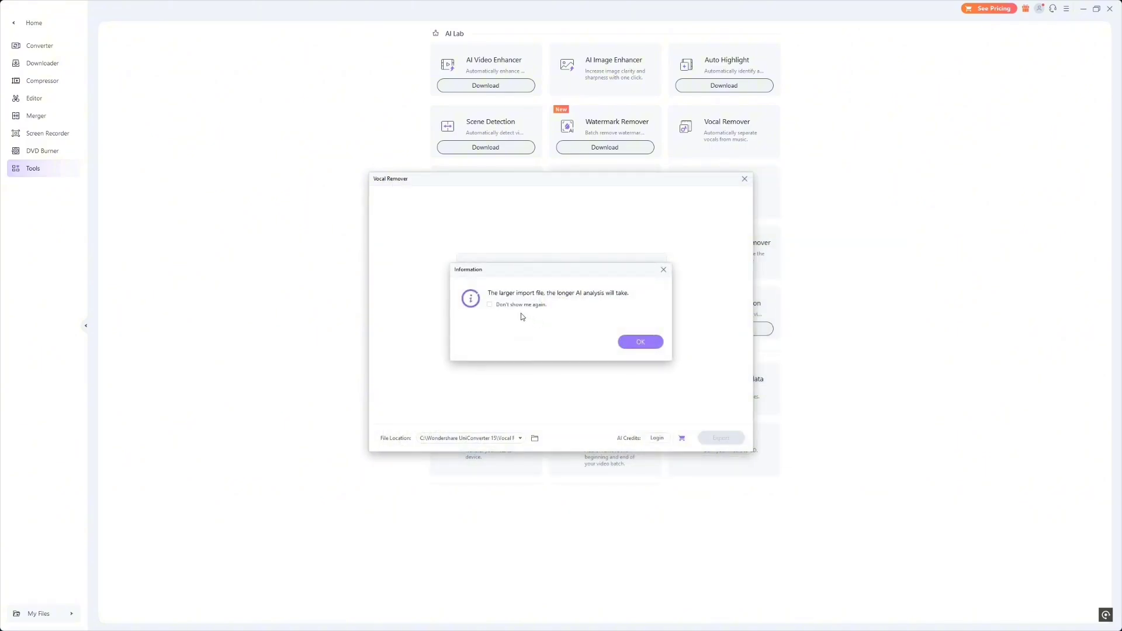
pyautogui.click(640, 341)
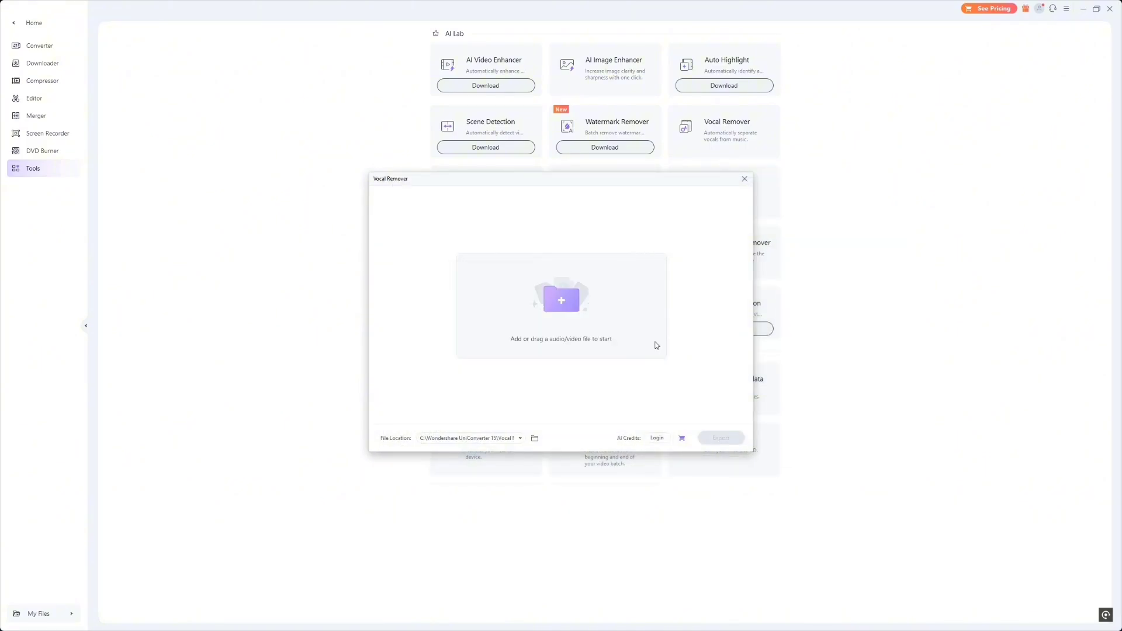
pyautogui.click(561, 300)
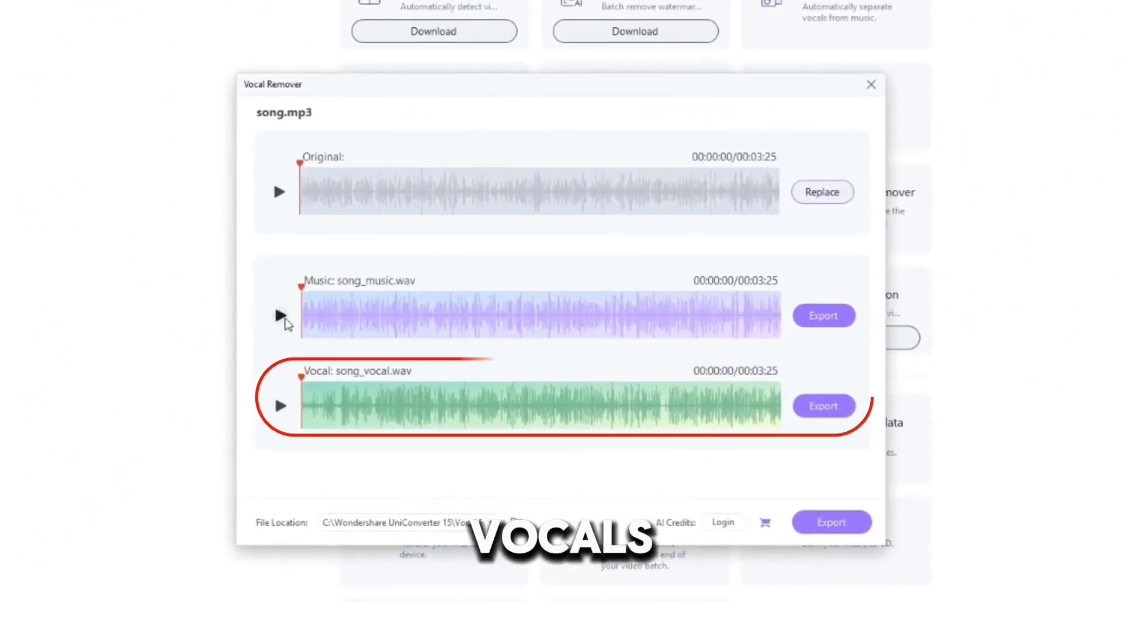
pyautogui.click(280, 406)
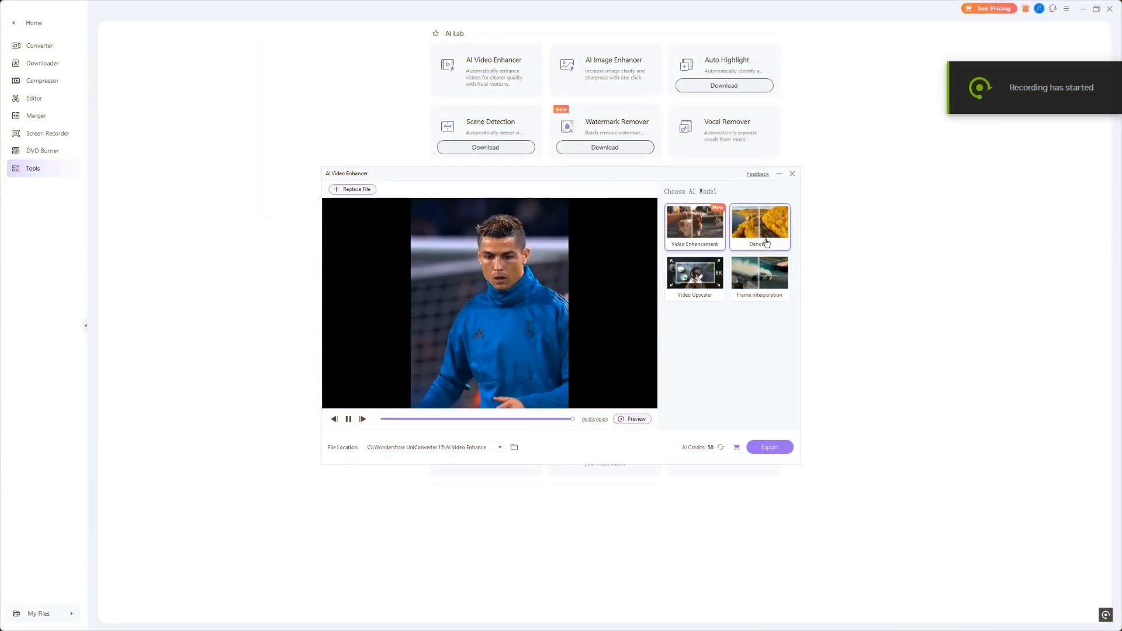
# Step: Select the Denoiser model and play the original-versus-result preview of the footballer clip
pyautogui.click(759, 227)
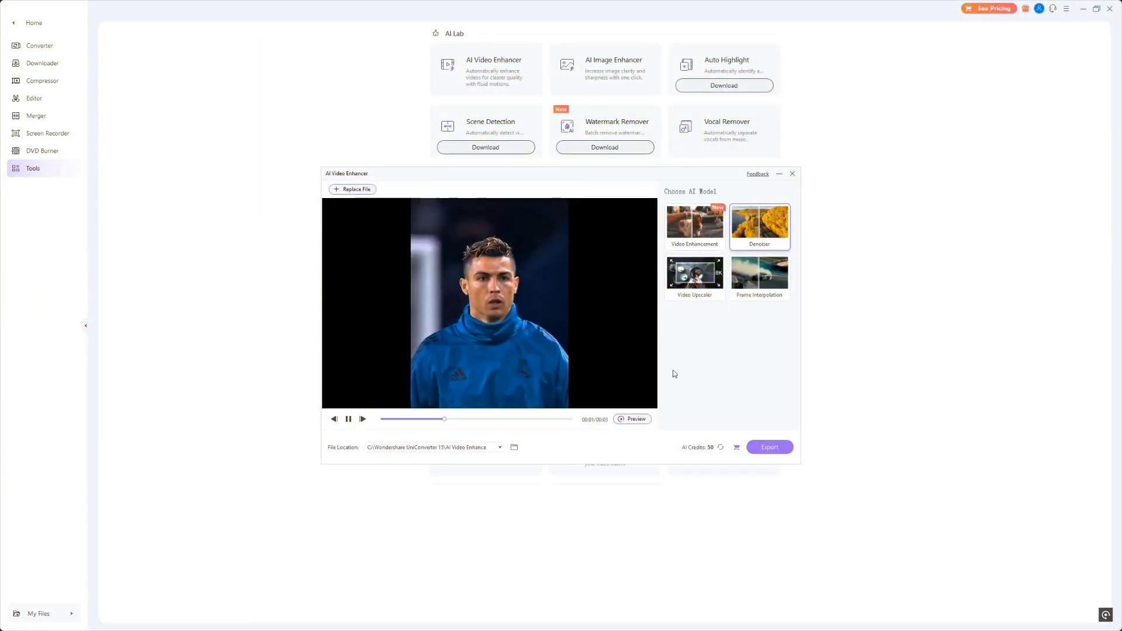
pyautogui.click(632, 419)
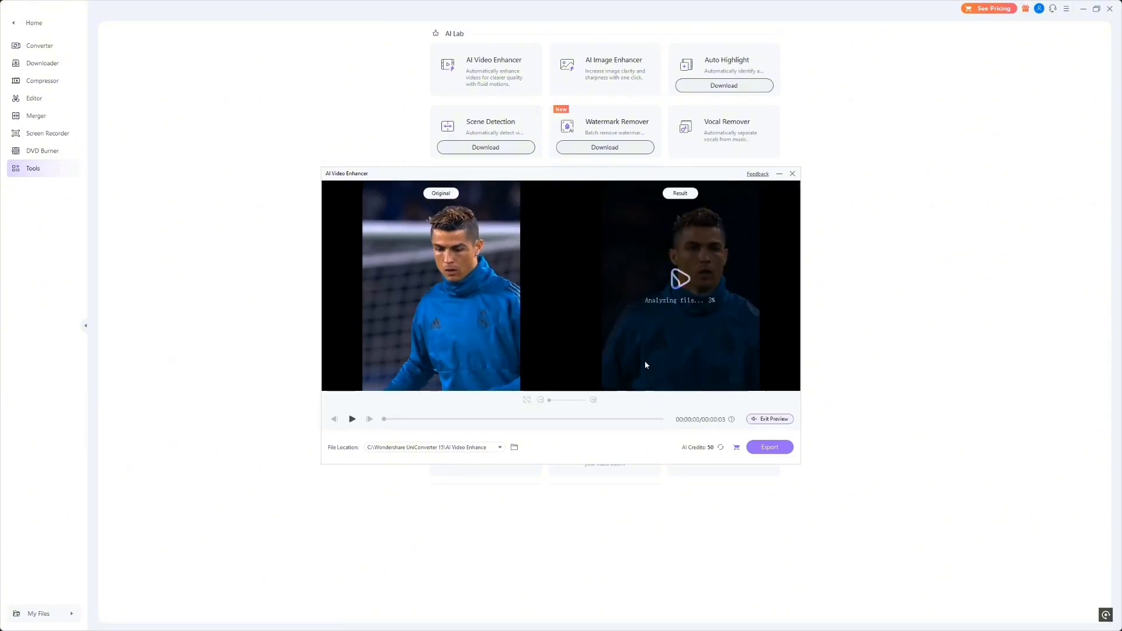
pyautogui.moveTo(874, 442)
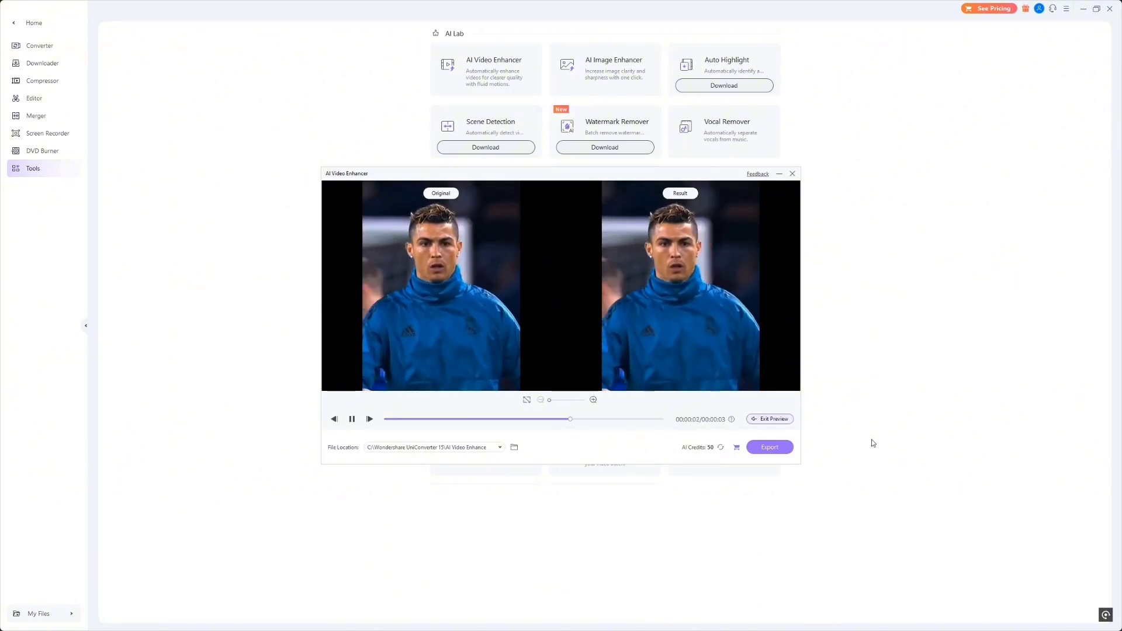
pyautogui.click(352, 418)
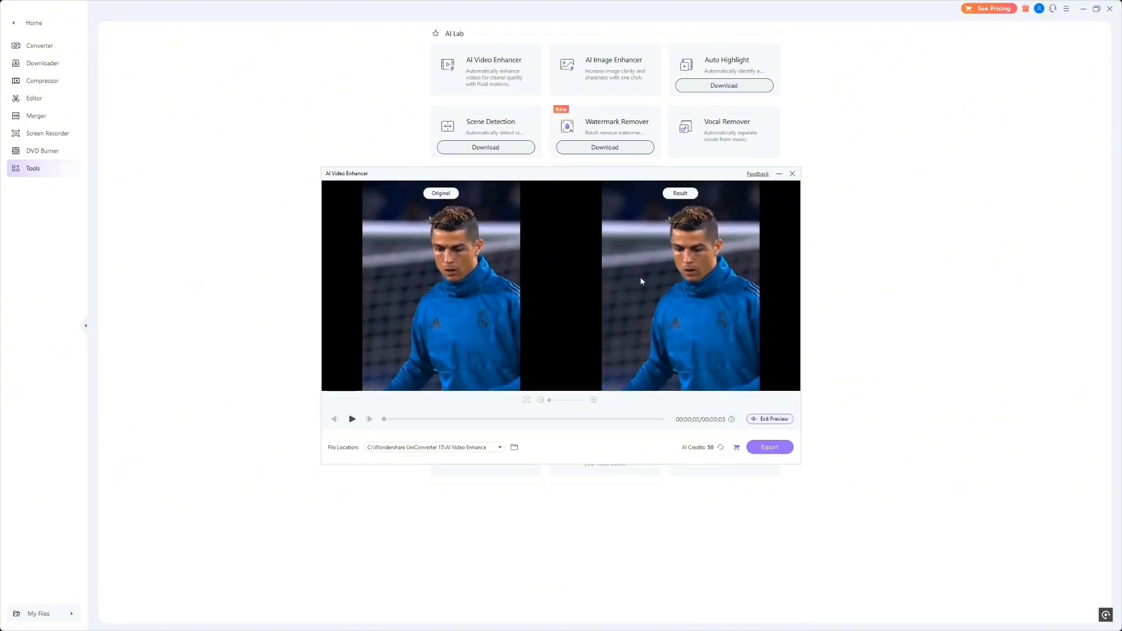
pyautogui.moveTo(673, 279)
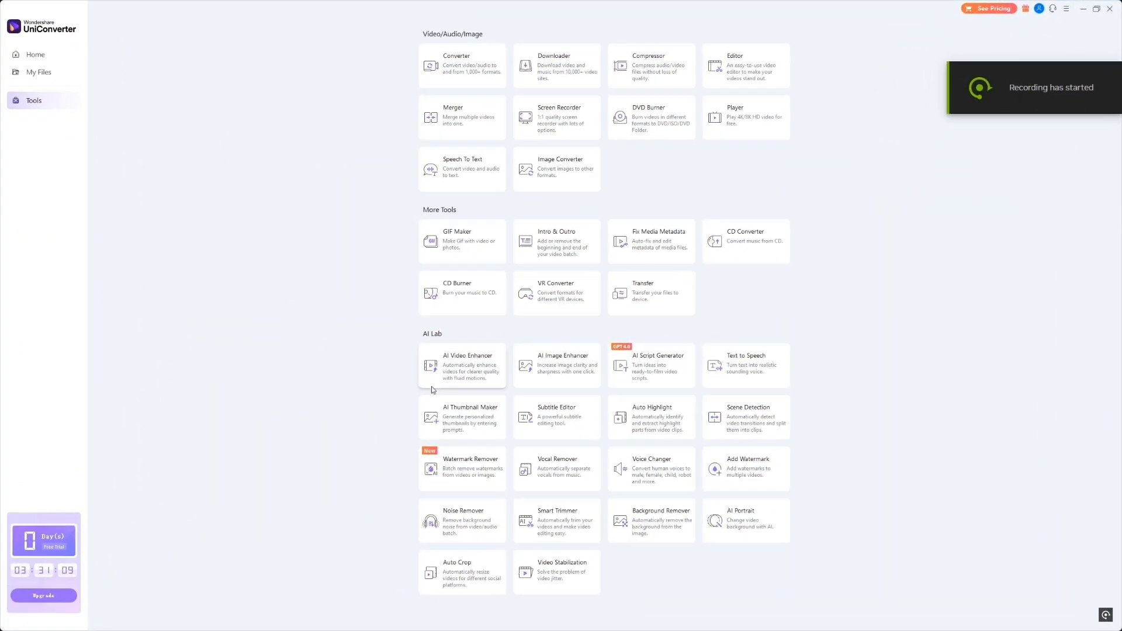
# Step: Choose the Frame Interpolation model and load the dancing clip from another folder
pyautogui.click(462, 366)
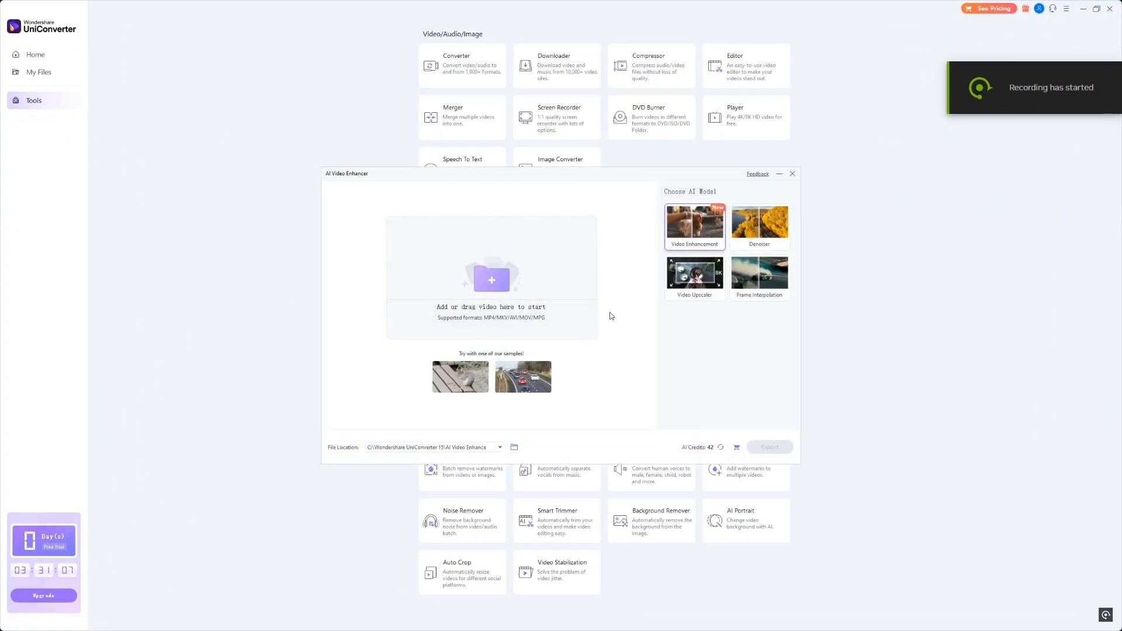
pyautogui.click(759, 278)
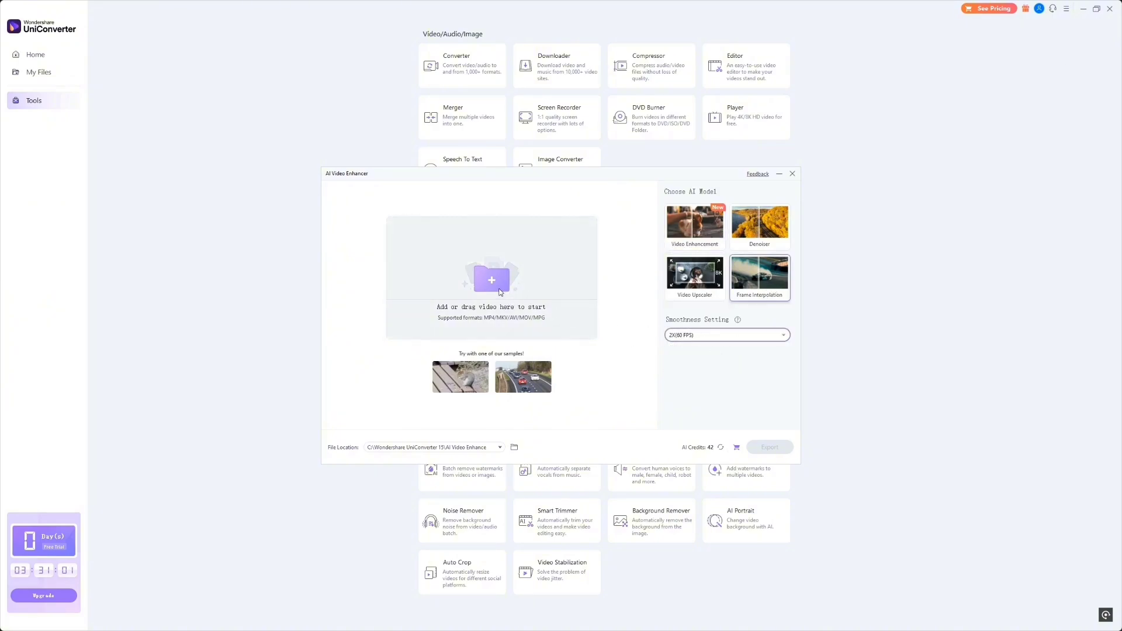
pyautogui.click(491, 280)
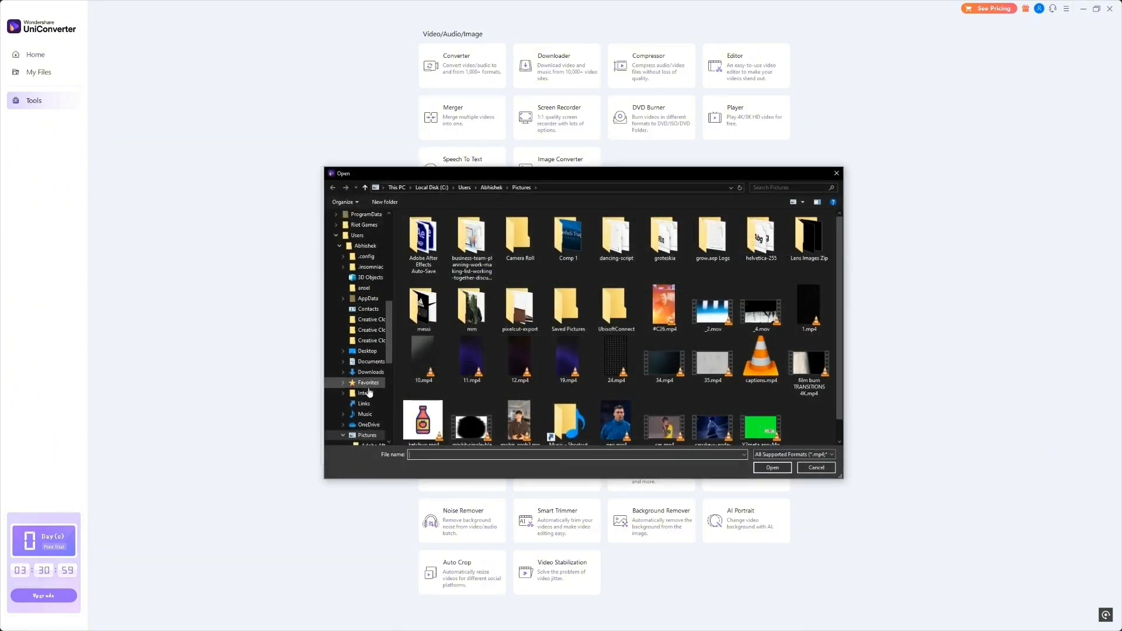
pyautogui.click(365, 414)
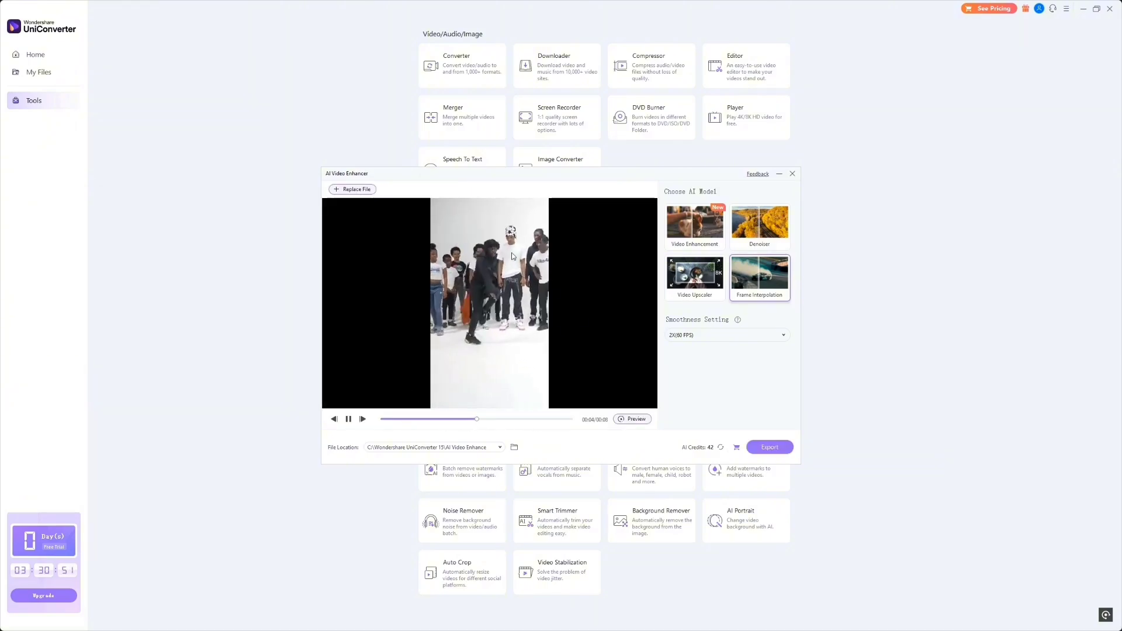
# Step: Preview the 2X (60 FPS) interpolated result side by side with the original
pyautogui.click(633, 418)
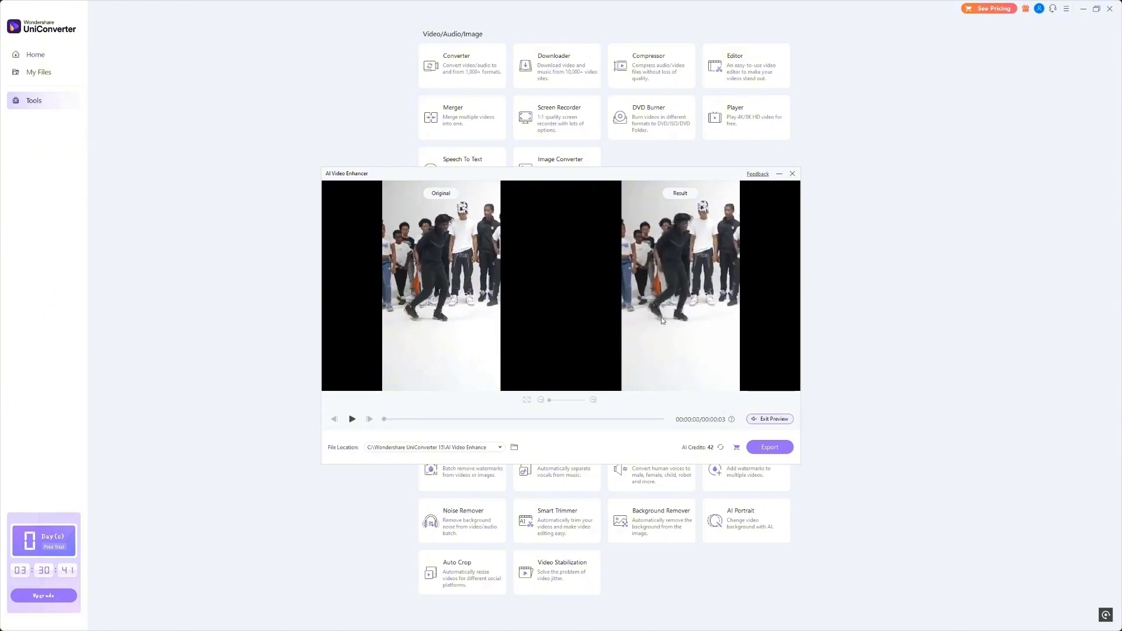
pyautogui.click(352, 419)
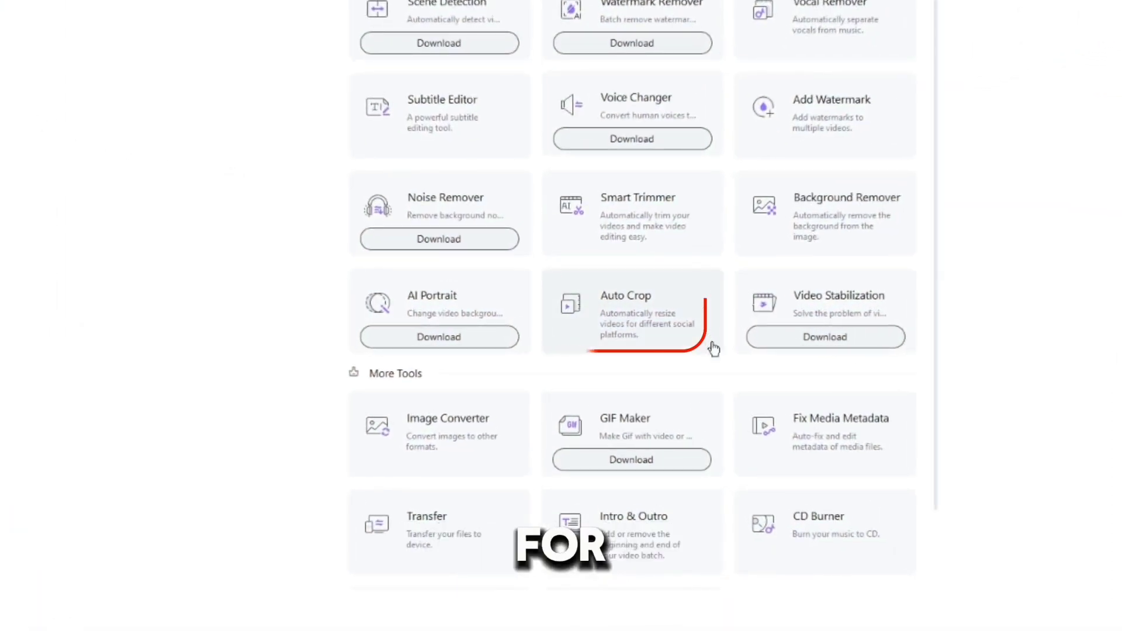
# Step: Load the football clip into the Auto Crop tool
pyautogui.click(633, 311)
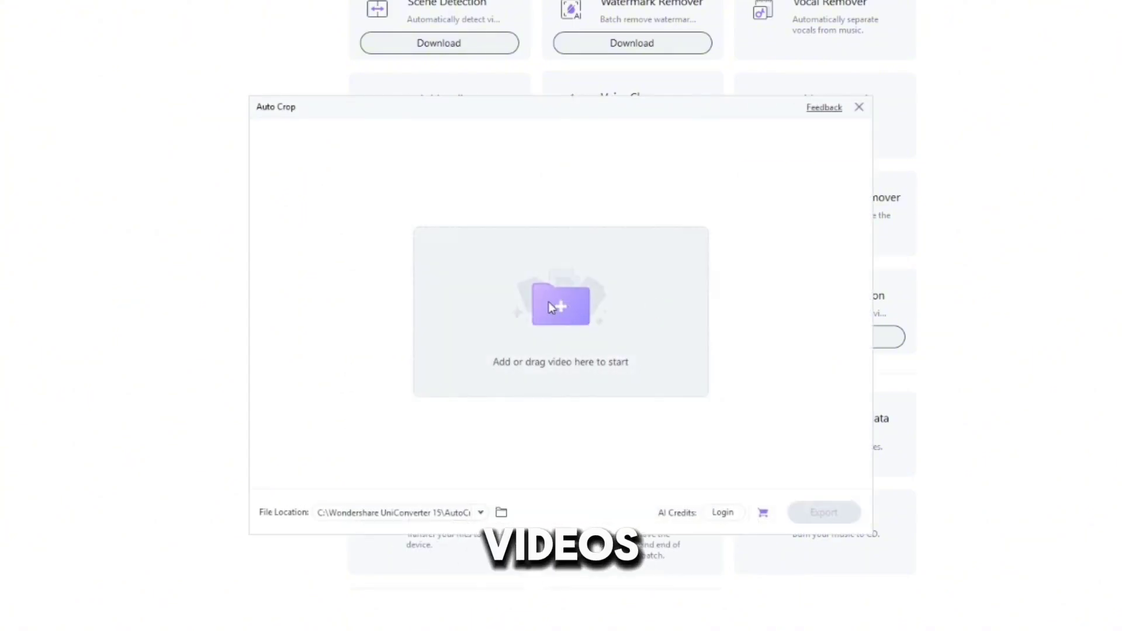
pyautogui.click(560, 304)
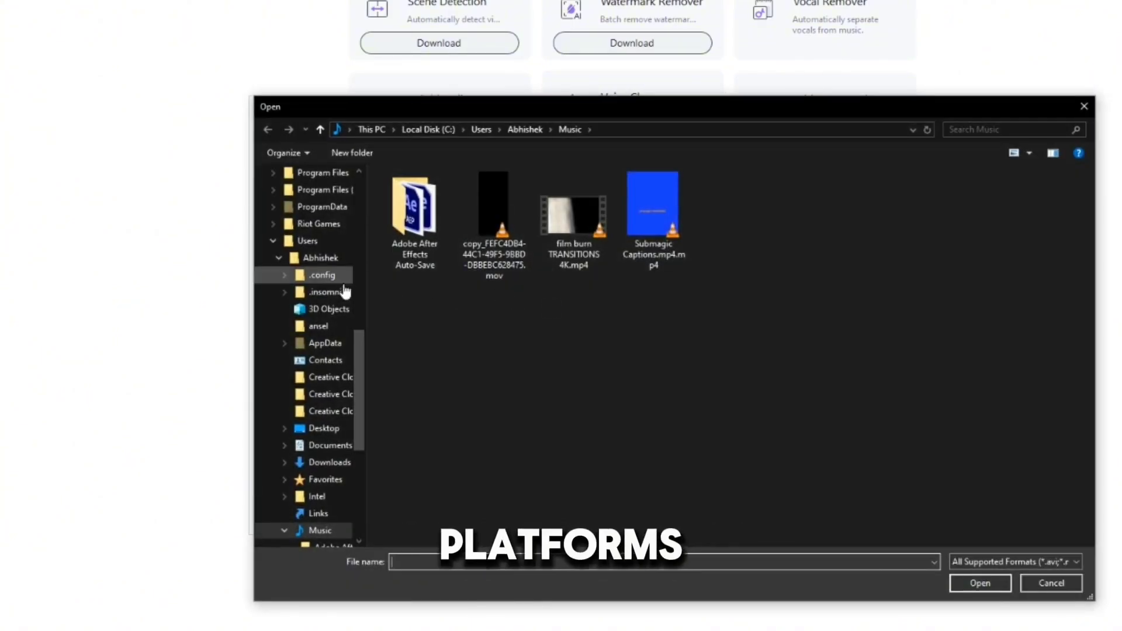
pyautogui.scroll(-3)
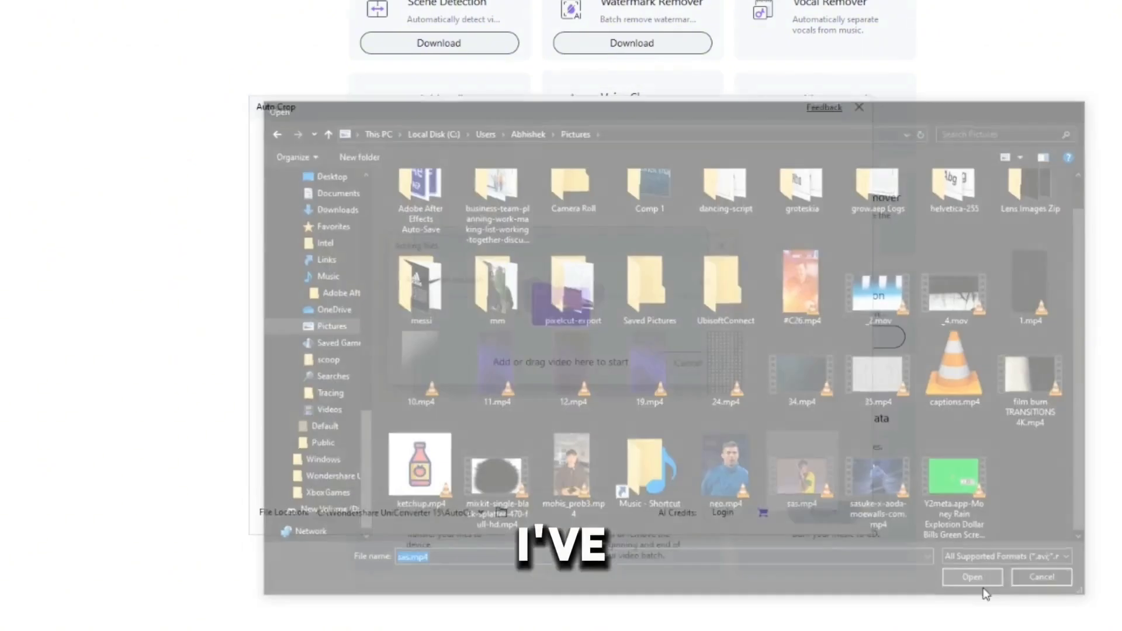
pyautogui.click(972, 577)
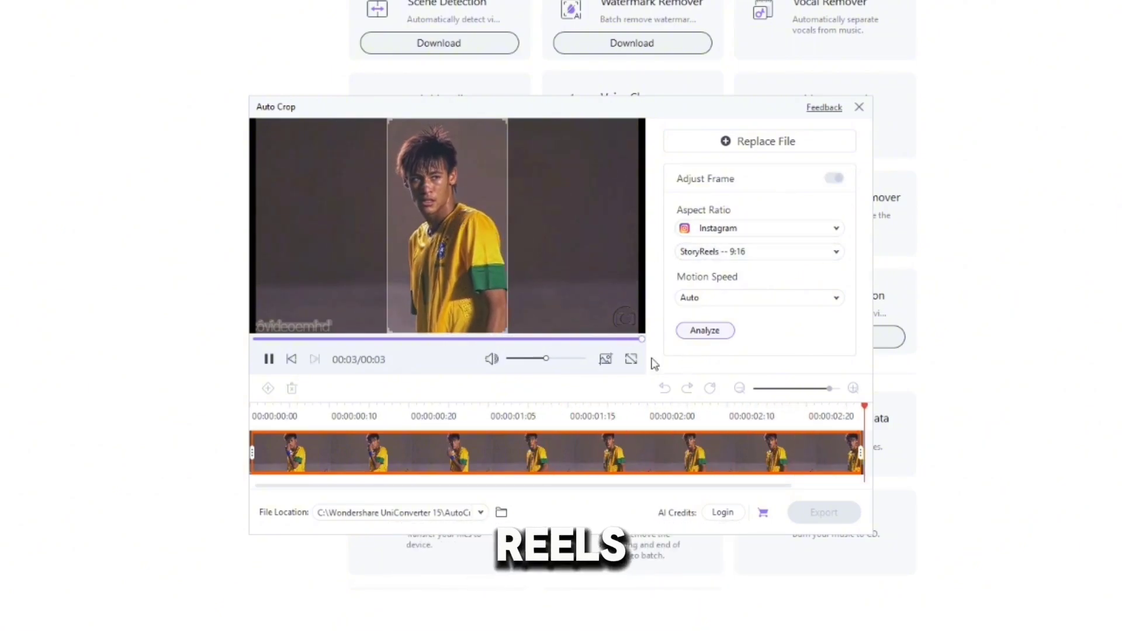
# Step: Try YouTube and TikTok targets, settle on Instagram StoryReels 9:16 and pick a motion speed
pyautogui.click(757, 228)
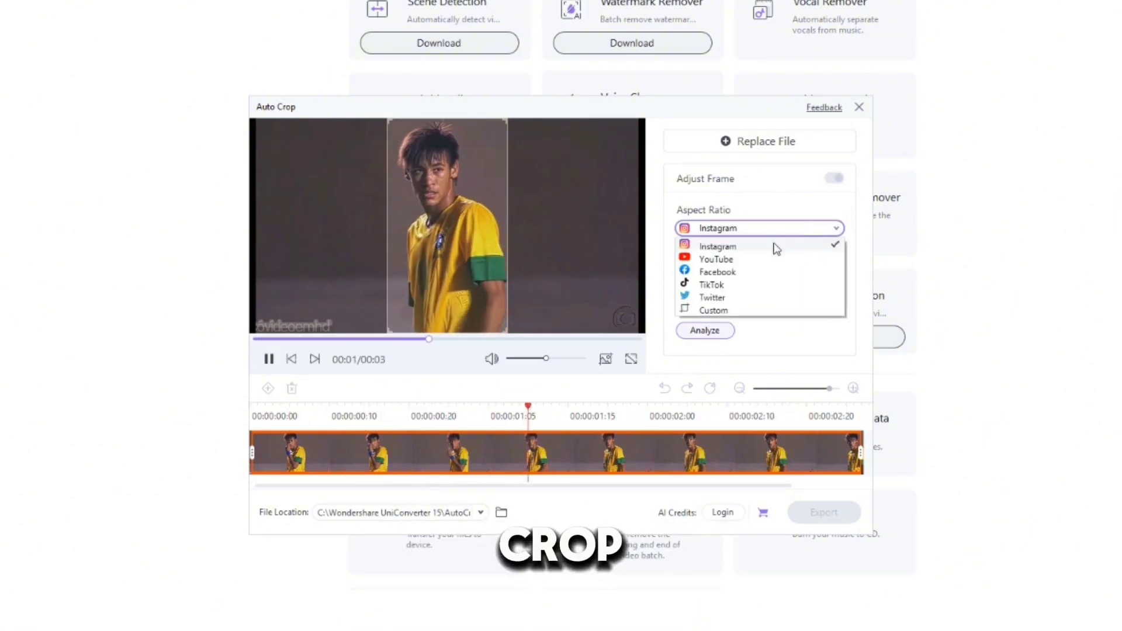
pyautogui.click(716, 259)
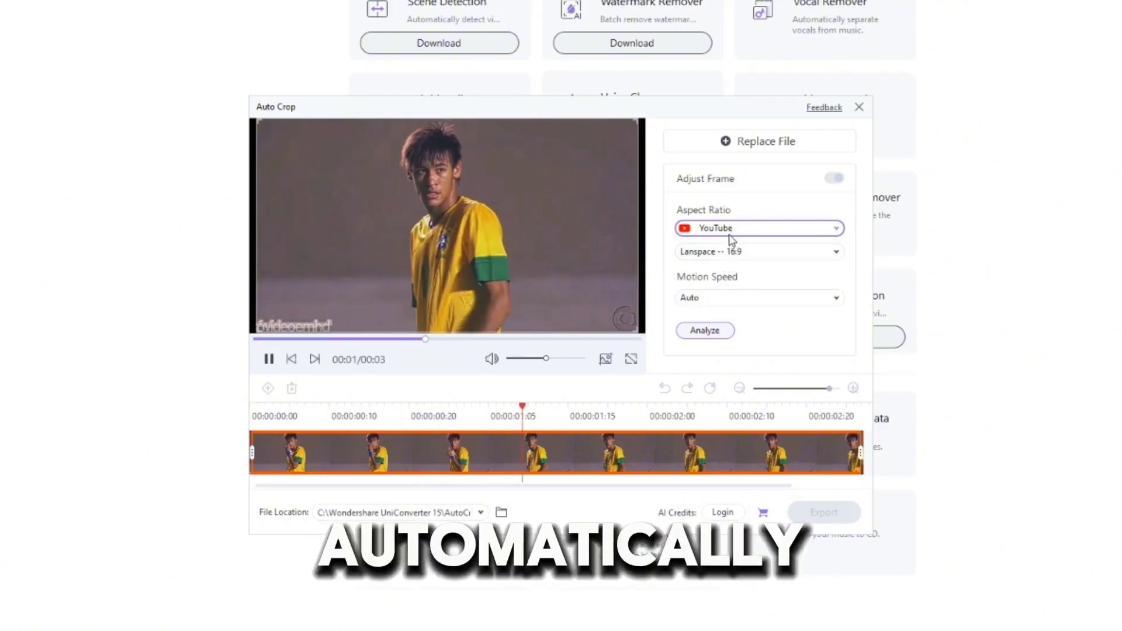
pyautogui.click(758, 228)
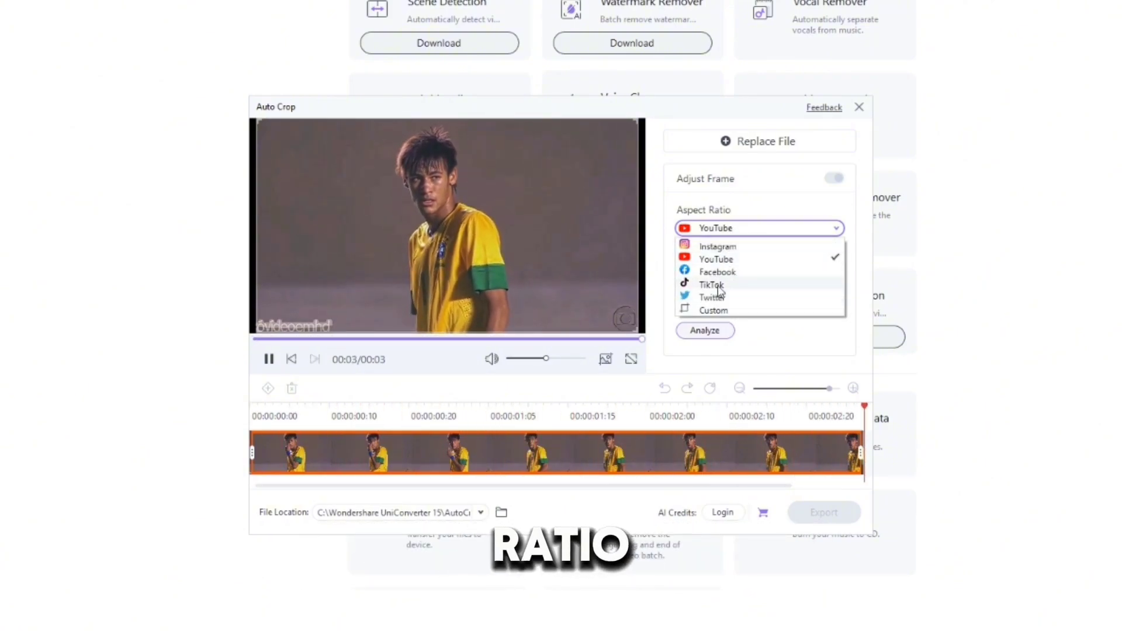
pyautogui.click(710, 286)
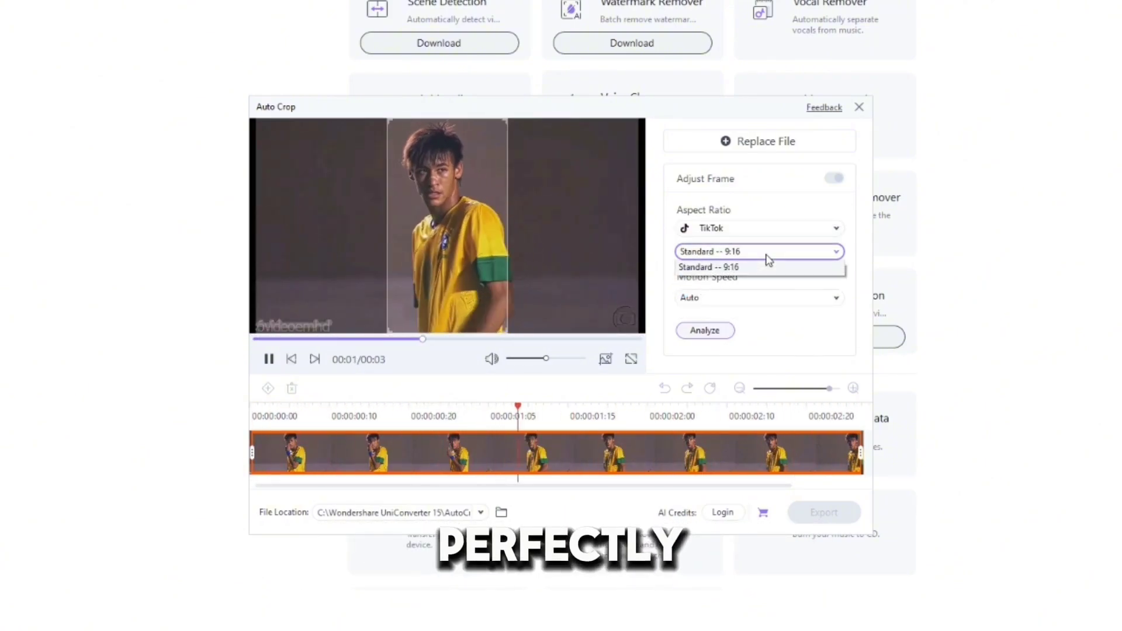
pyautogui.click(759, 228)
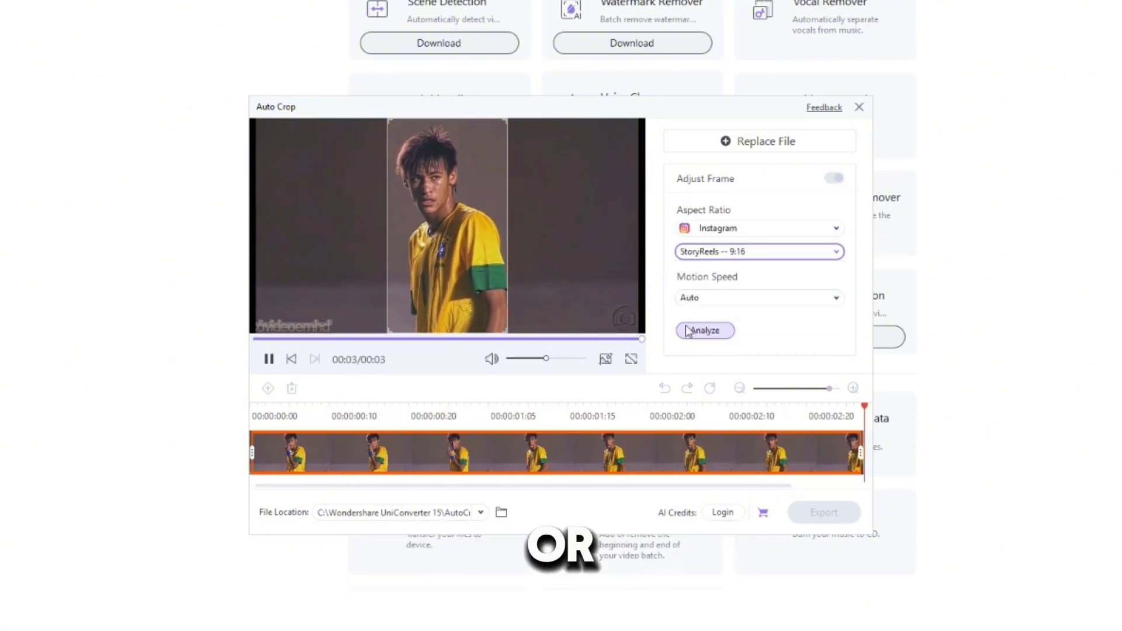
pyautogui.click(758, 298)
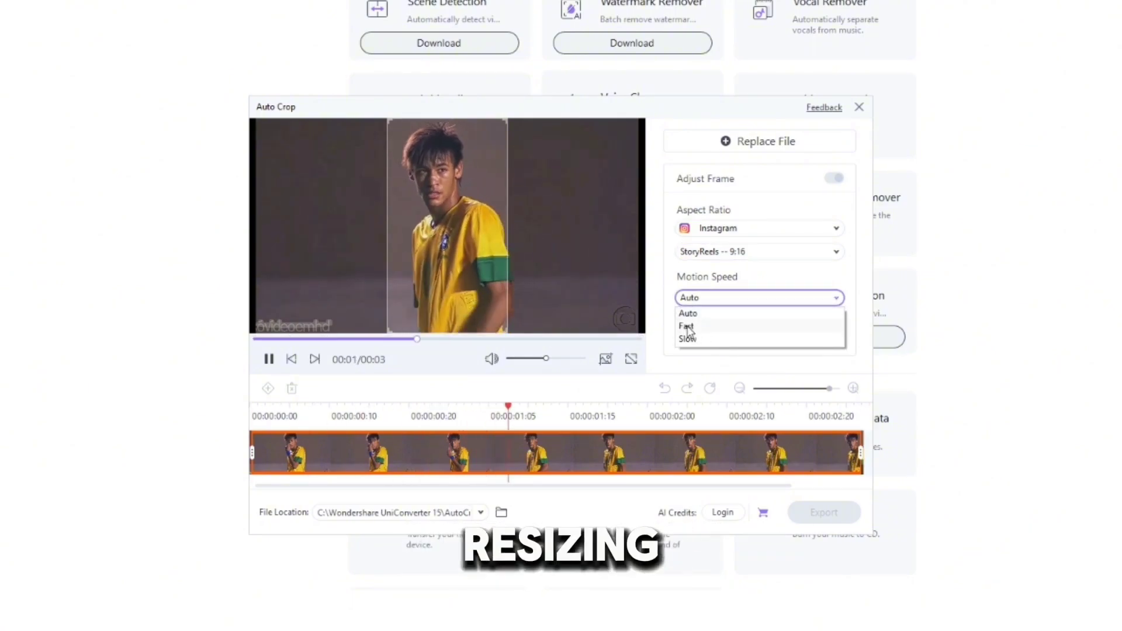
pyautogui.click(686, 326)
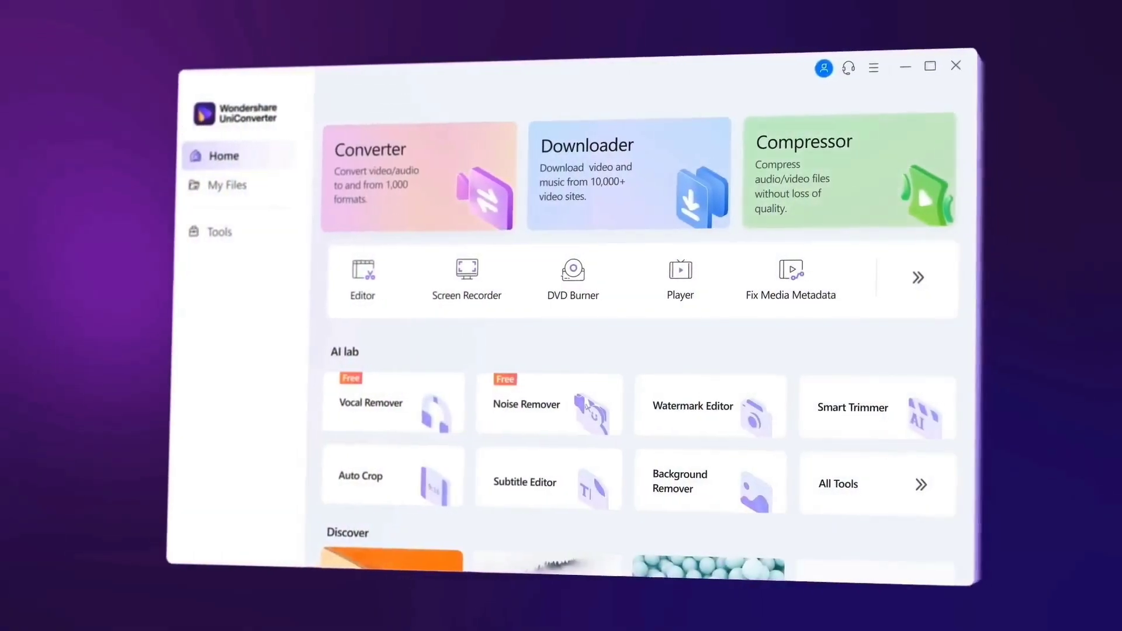
# Step: Bring up the output format picker and switch from Audio to the Video presets list
pyautogui.click(221, 231)
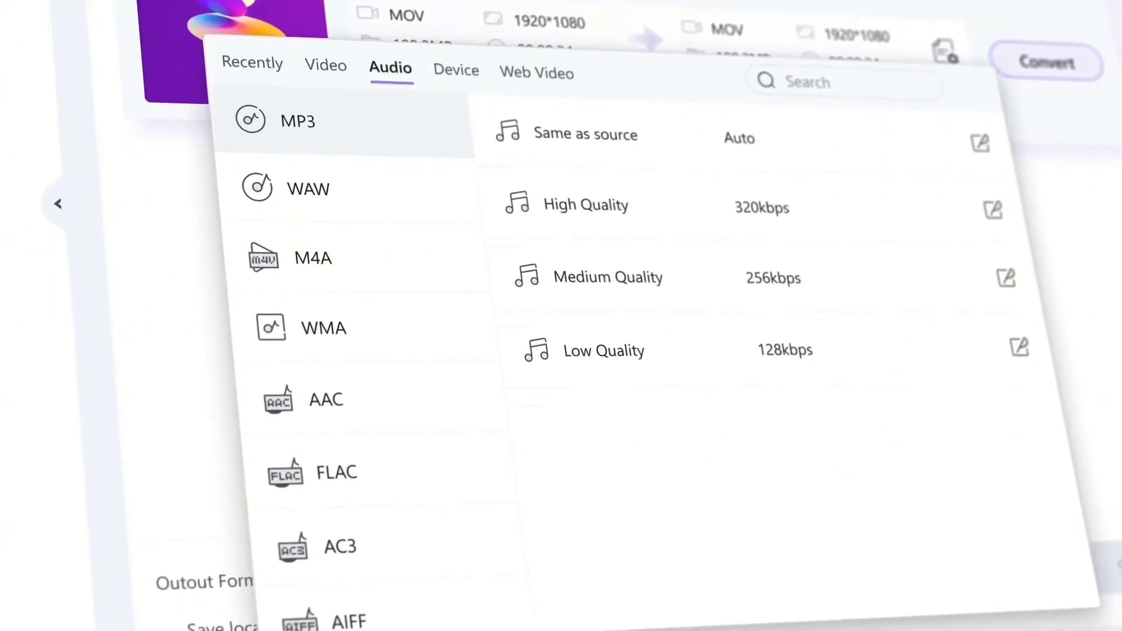
pyautogui.click(336, 48)
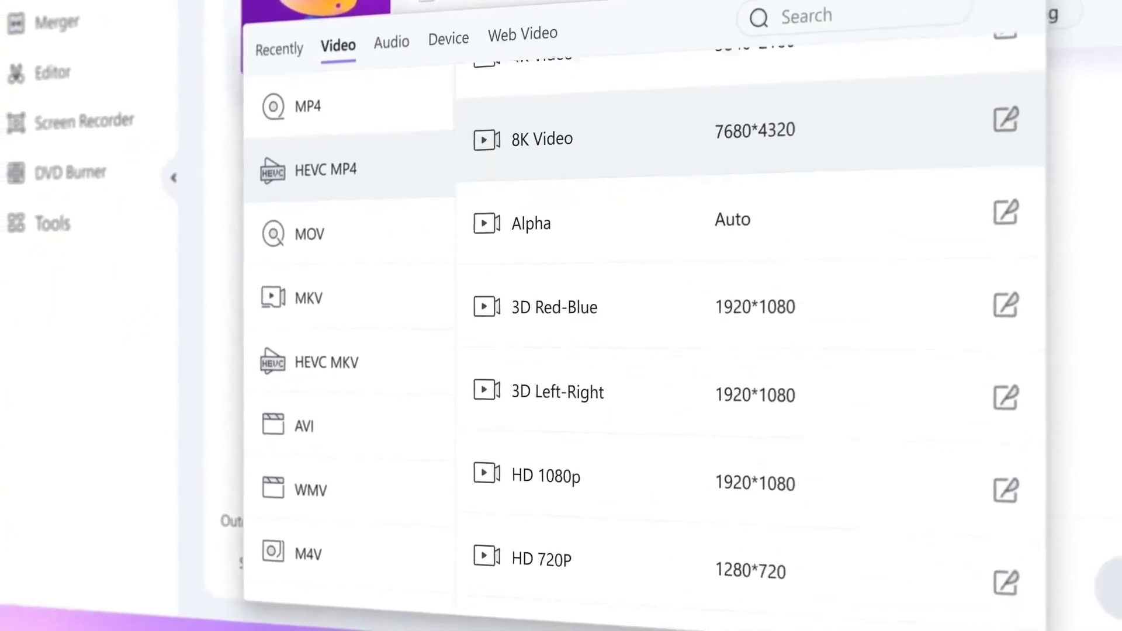